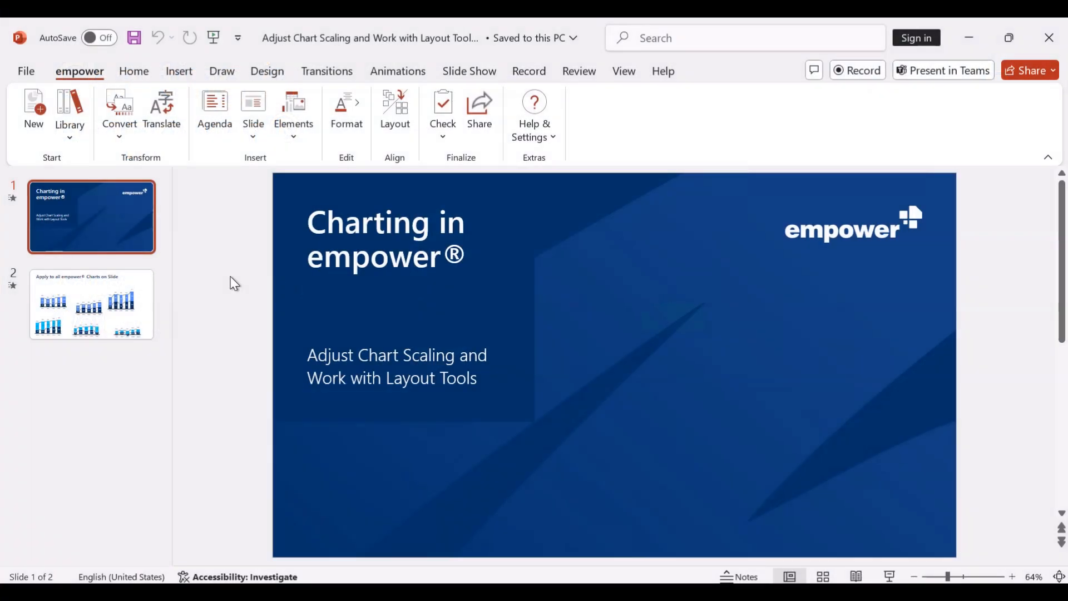
- Go to slide 2 with the six differently sized stacked column charts
click(91, 305)
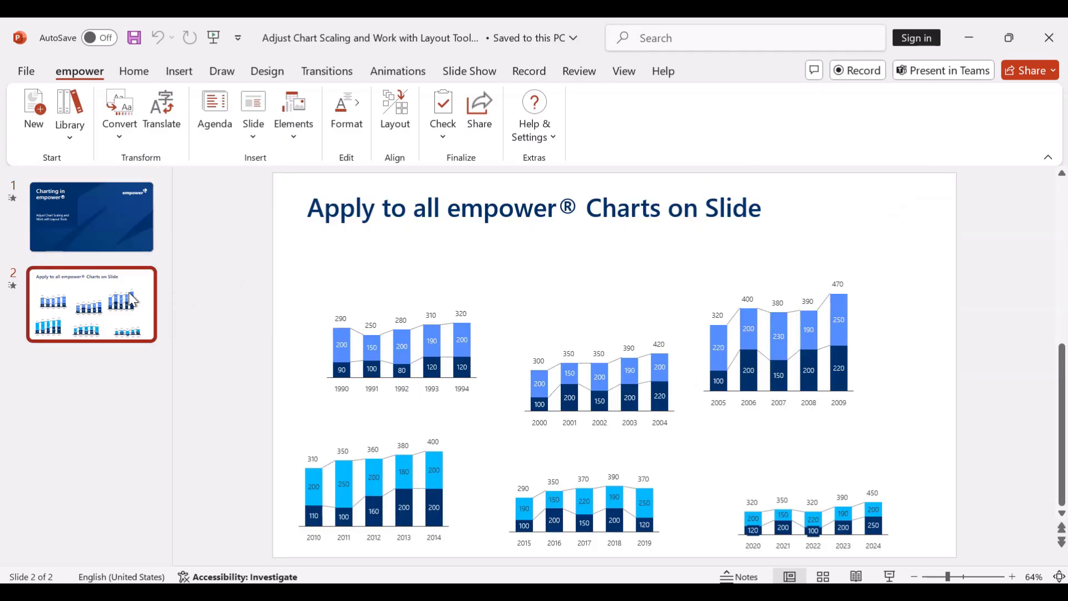
mouse_move(524, 449)
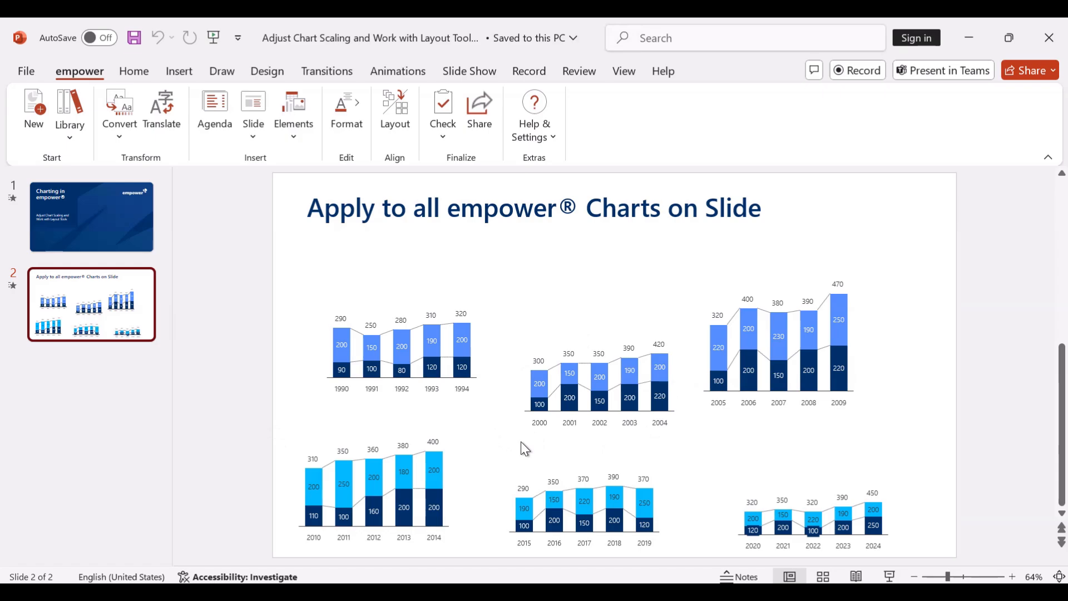
mouse_move(376, 377)
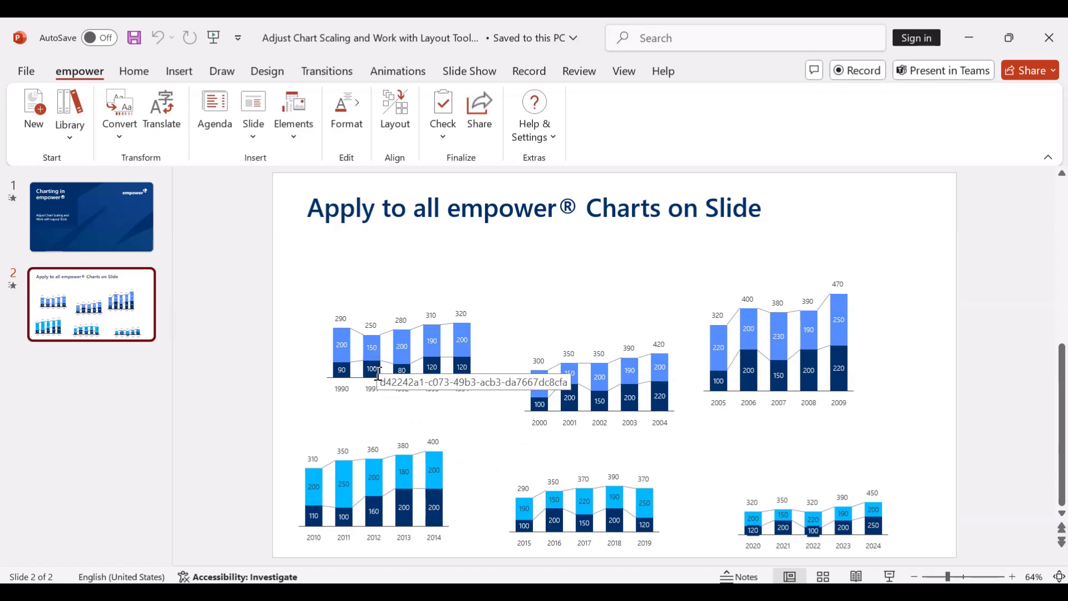
- Select the top-left 1990–1994 chart as the reference chart
click(402, 349)
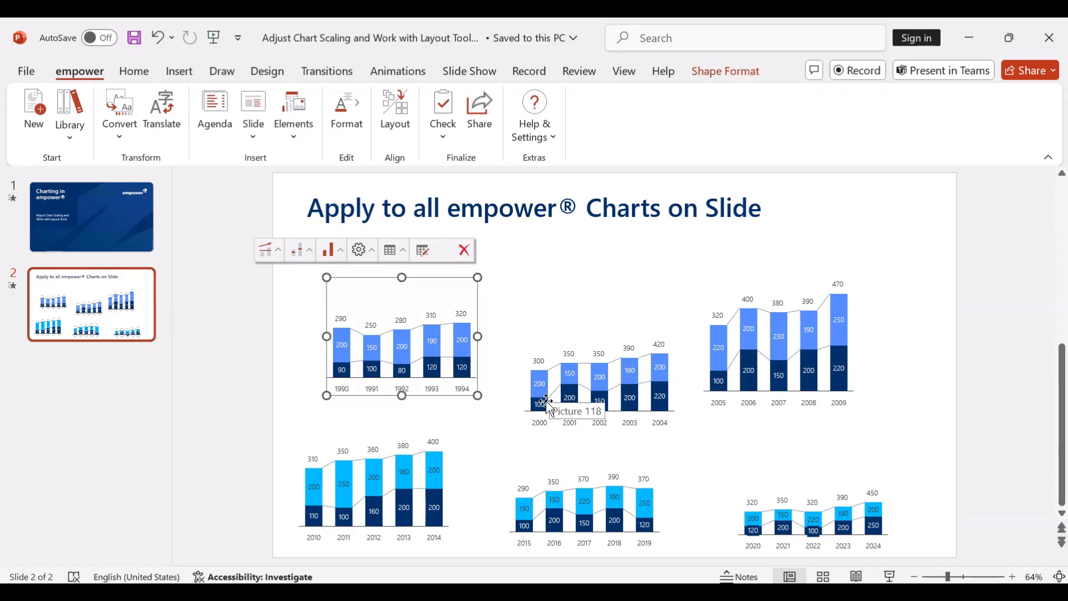
mouse_move(850, 464)
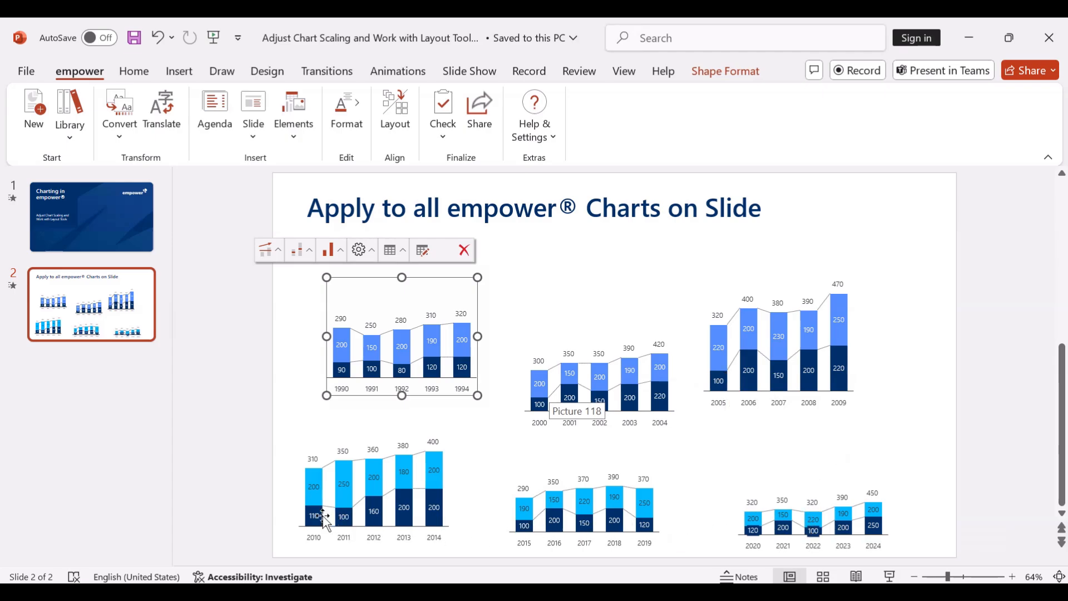
mouse_move(446, 498)
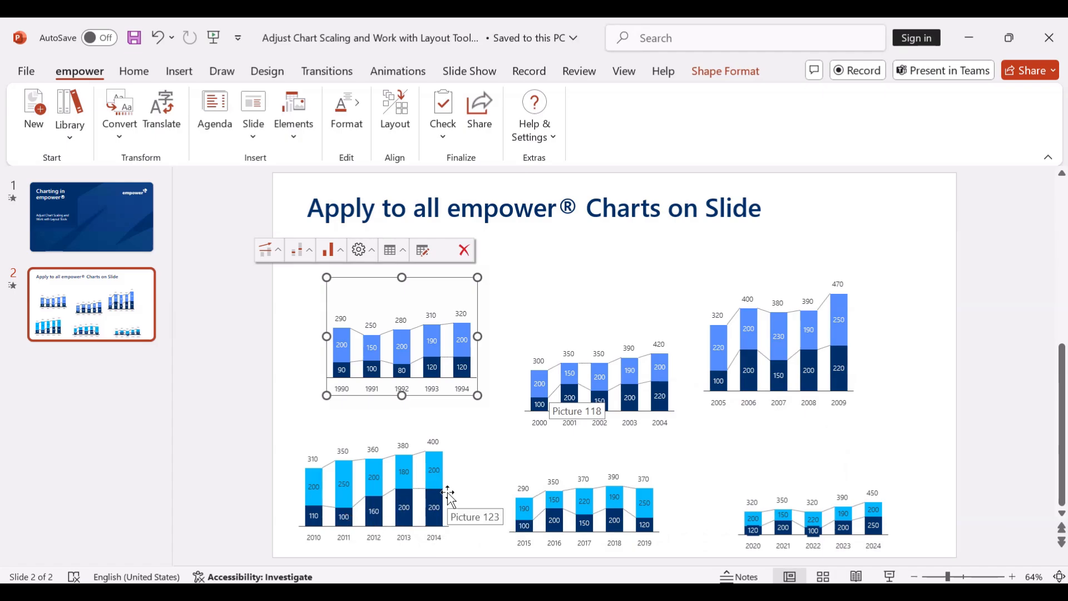
mouse_move(569, 341)
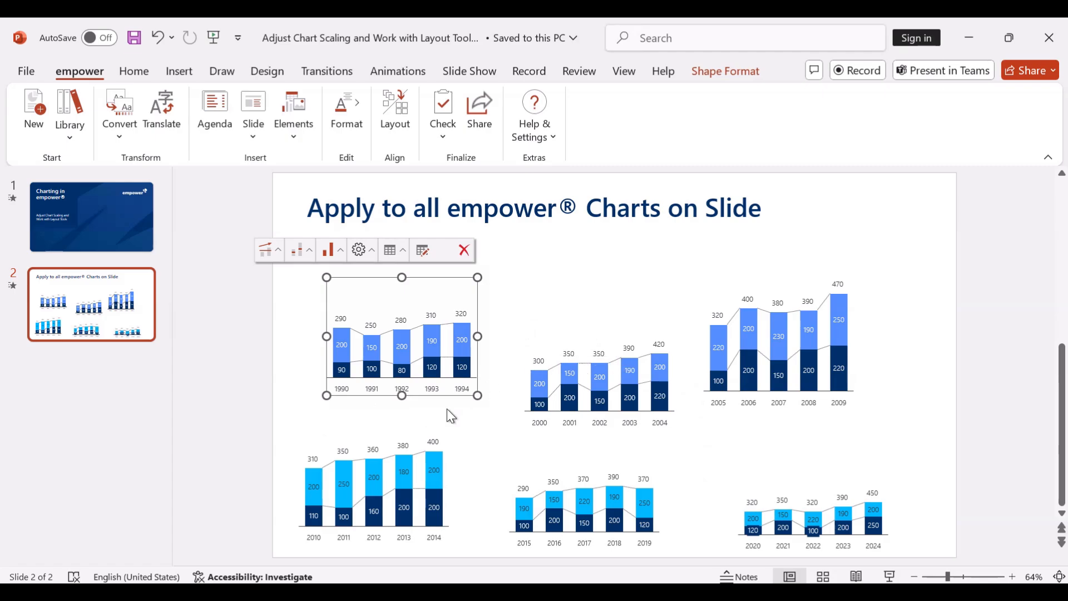
mouse_move(394, 346)
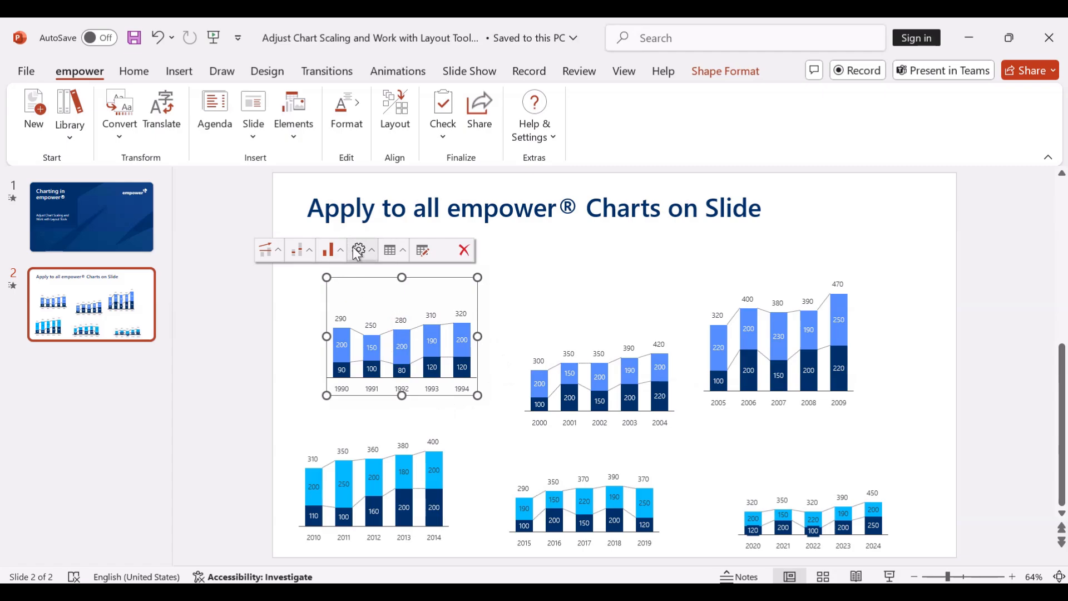
- Apply Same Scale and Size from the 1990–1994 chart's gear menu to all slide charts
click(357, 251)
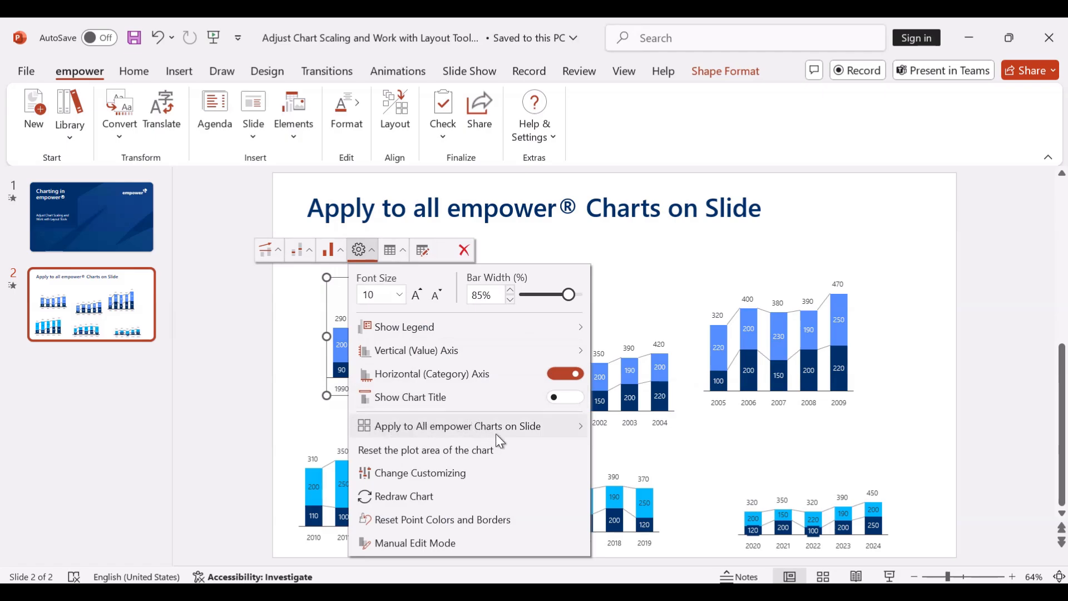
mouse_move(550, 437)
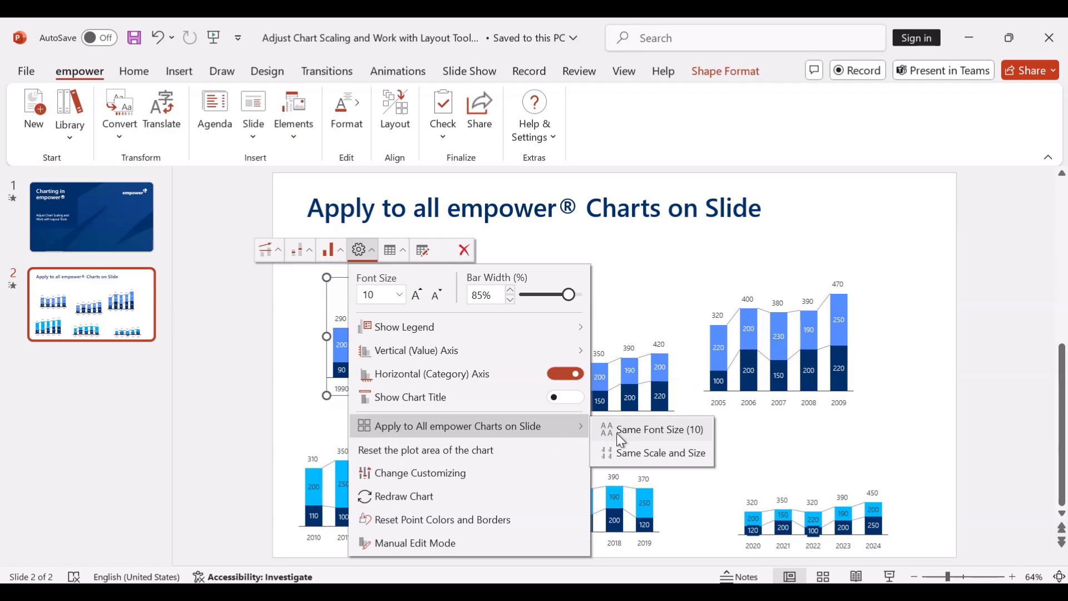
mouse_move(627, 438)
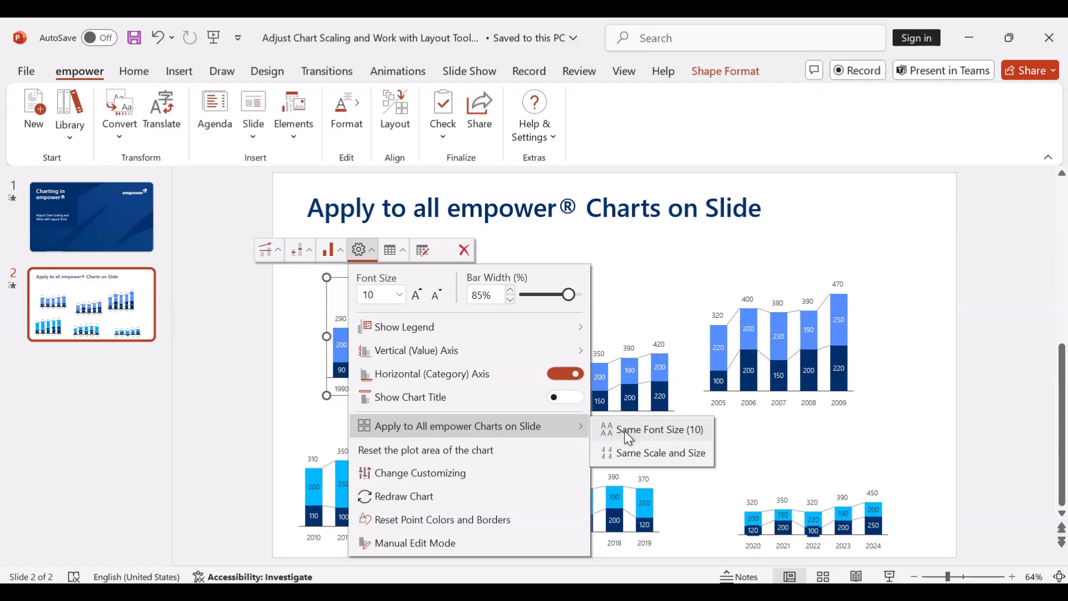
mouse_move(611, 451)
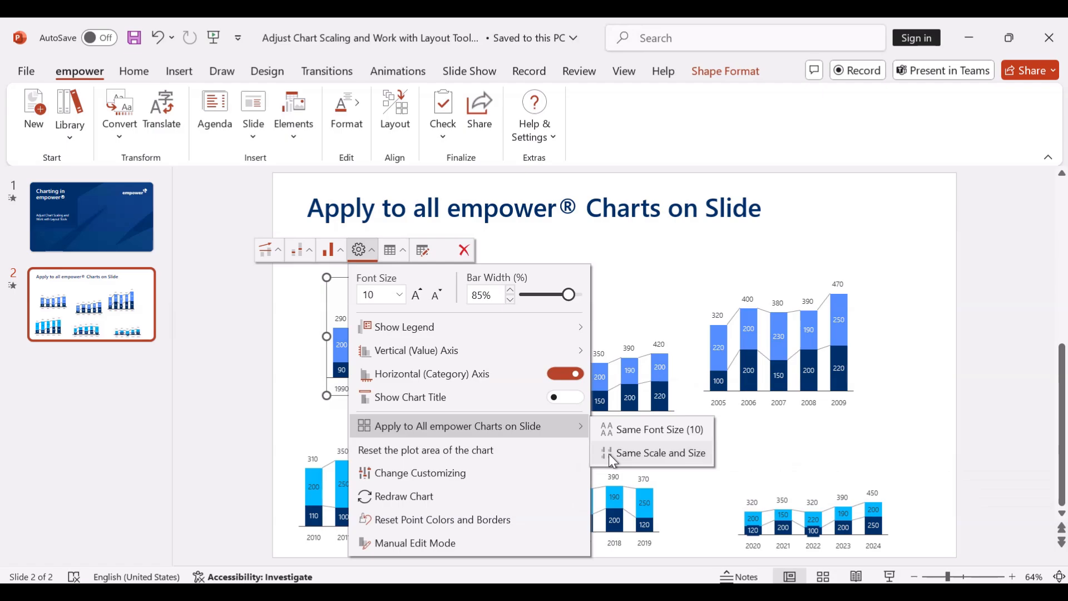
click(660, 452)
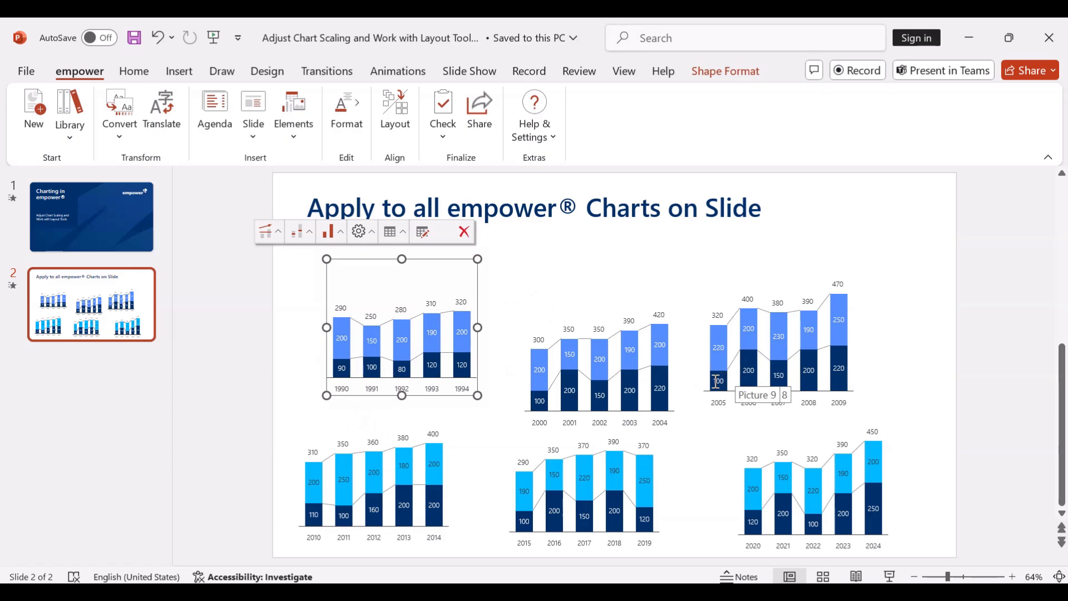
mouse_move(593, 497)
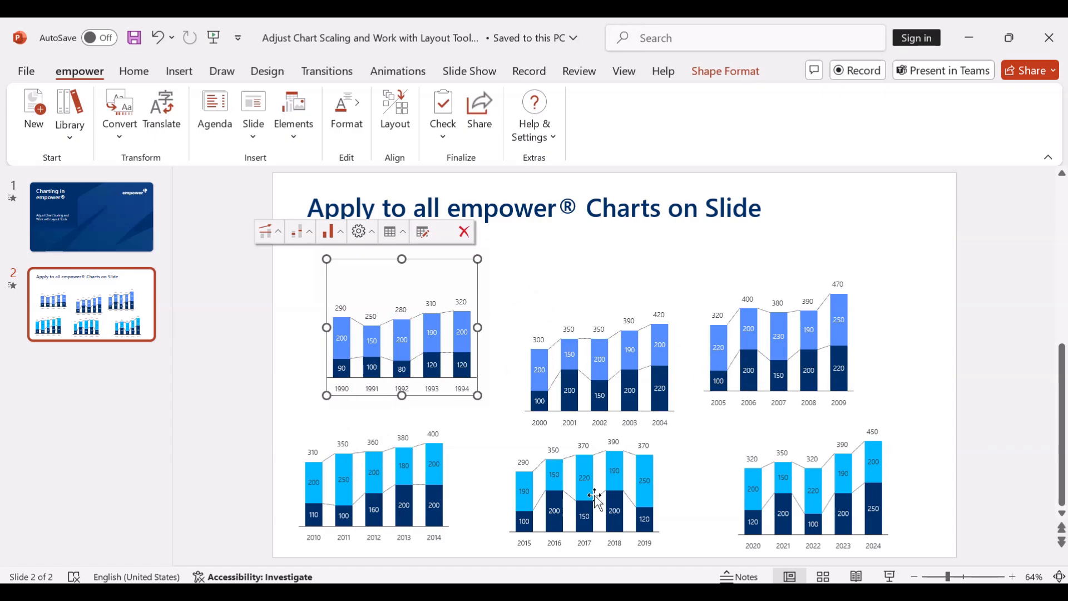
mouse_move(709, 434)
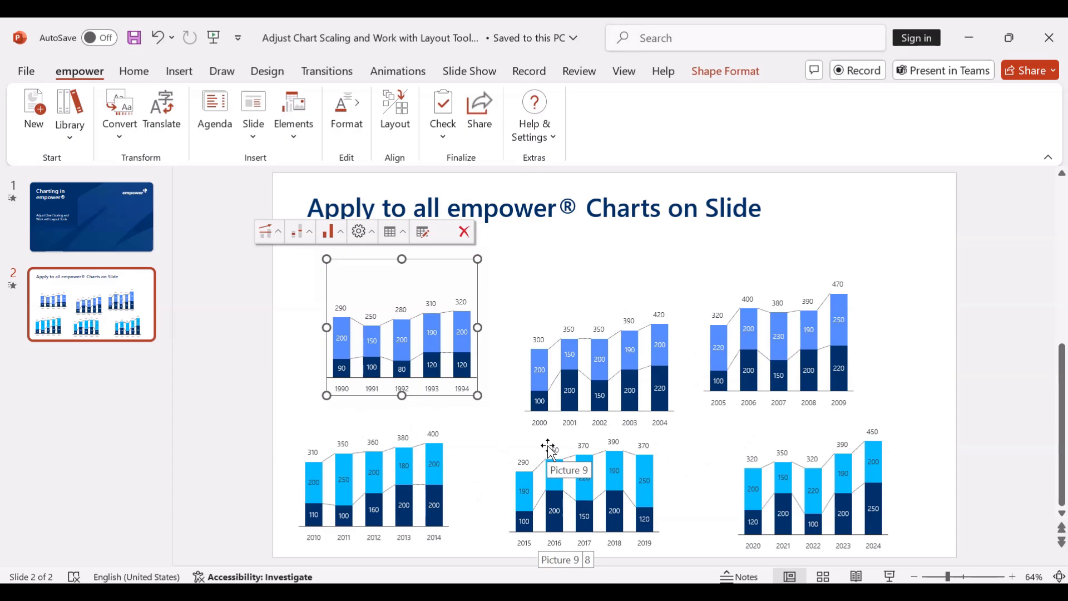
mouse_move(391, 105)
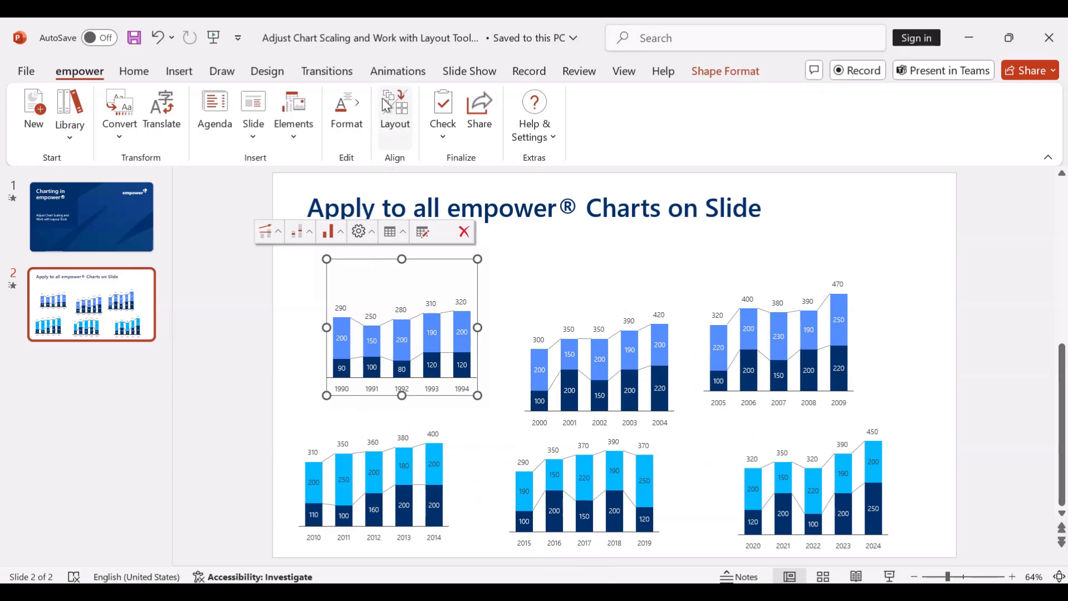
mouse_move(396, 125)
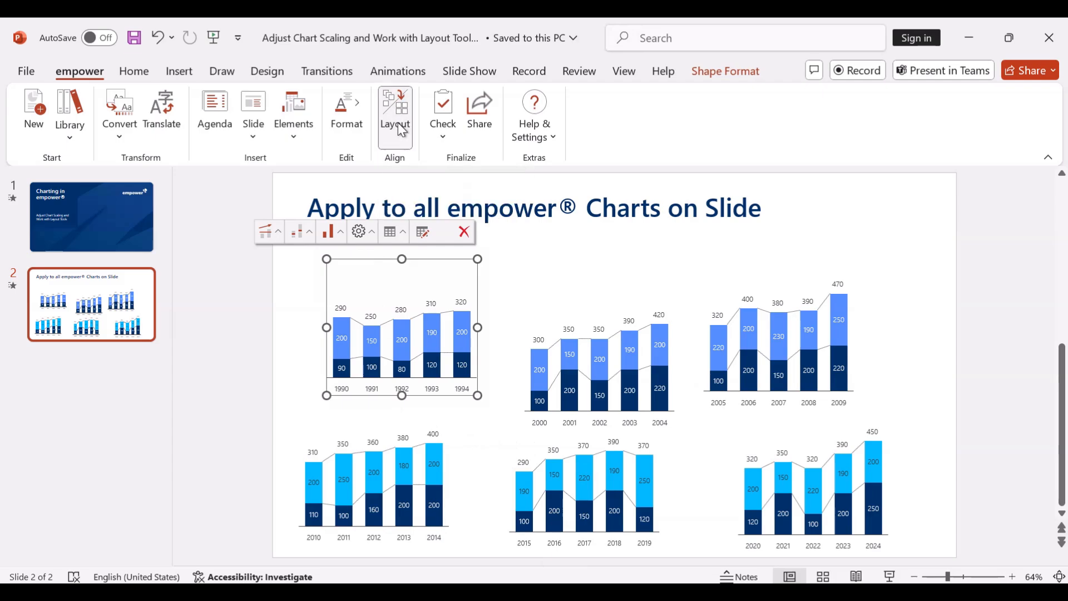
- Open the empower Layout Tools pane from the Layout button on the ribbon
click(395, 106)
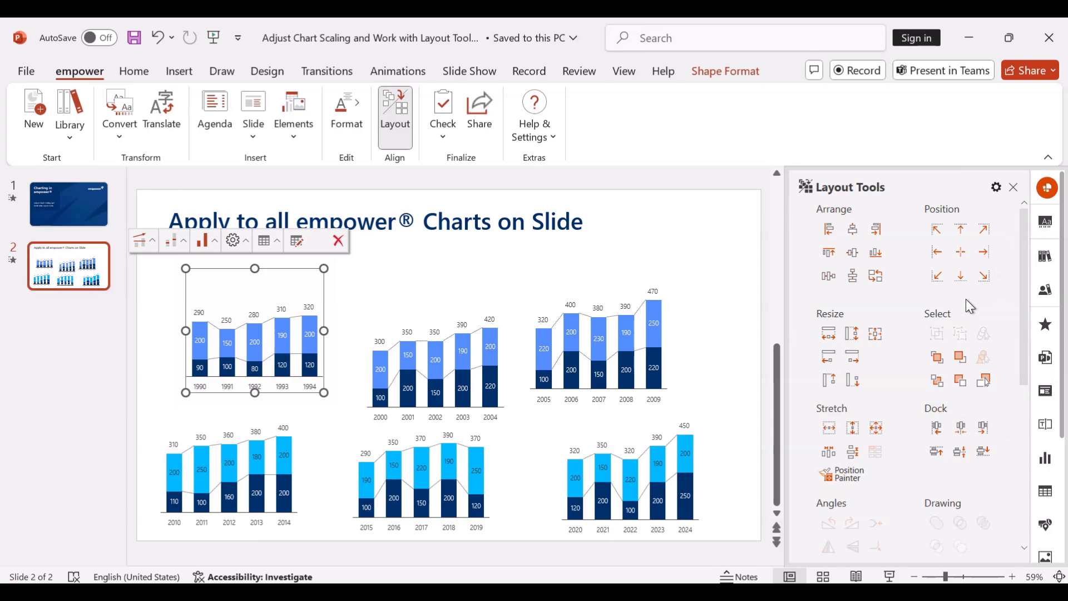
mouse_move(618, 351)
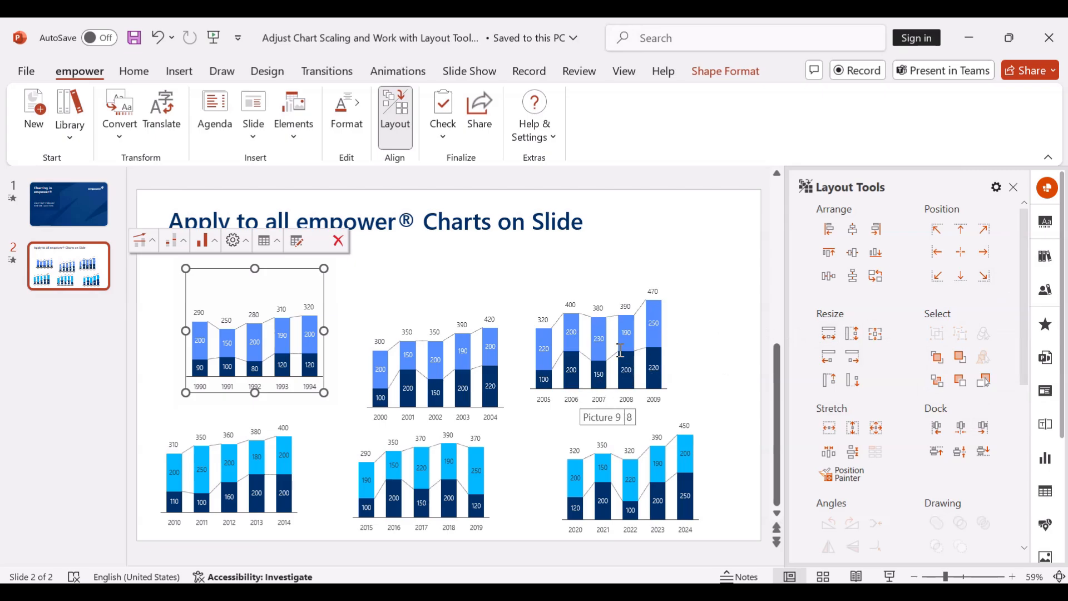
mouse_move(765, 339)
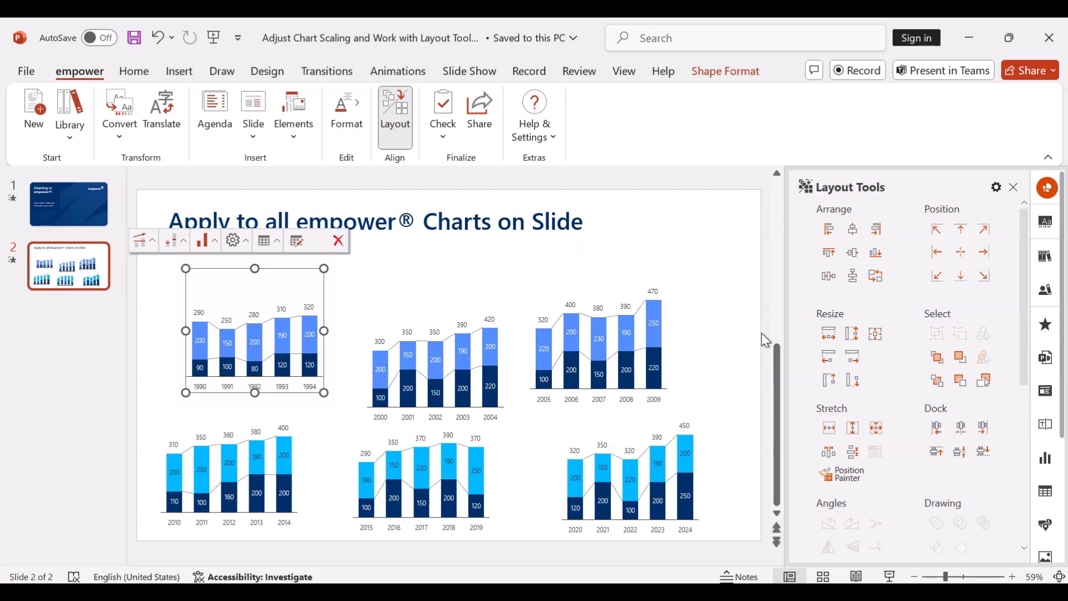
mouse_move(951, 232)
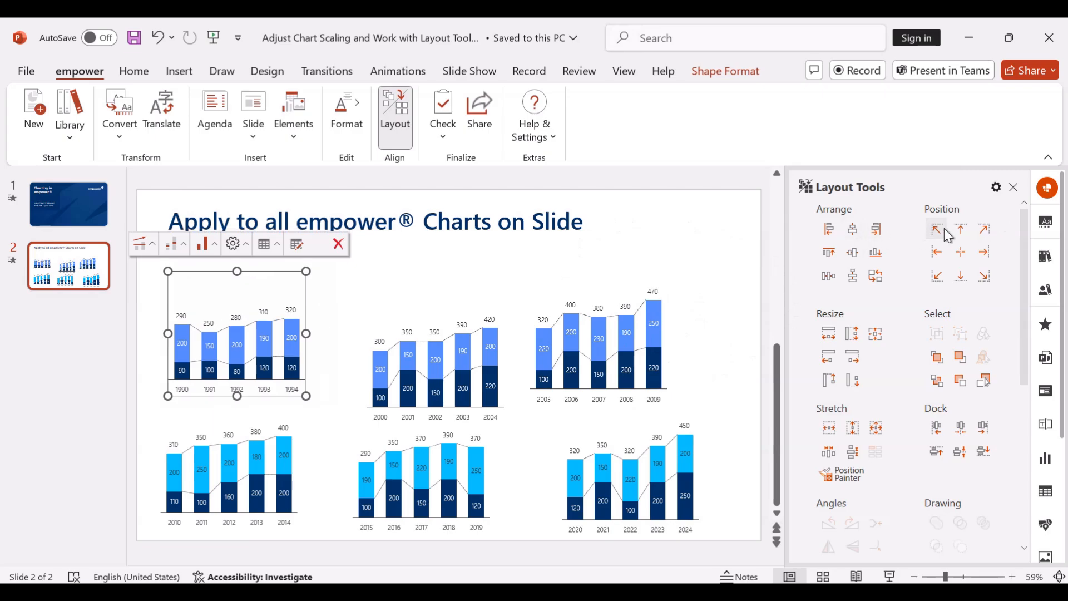
mouse_move(936, 224)
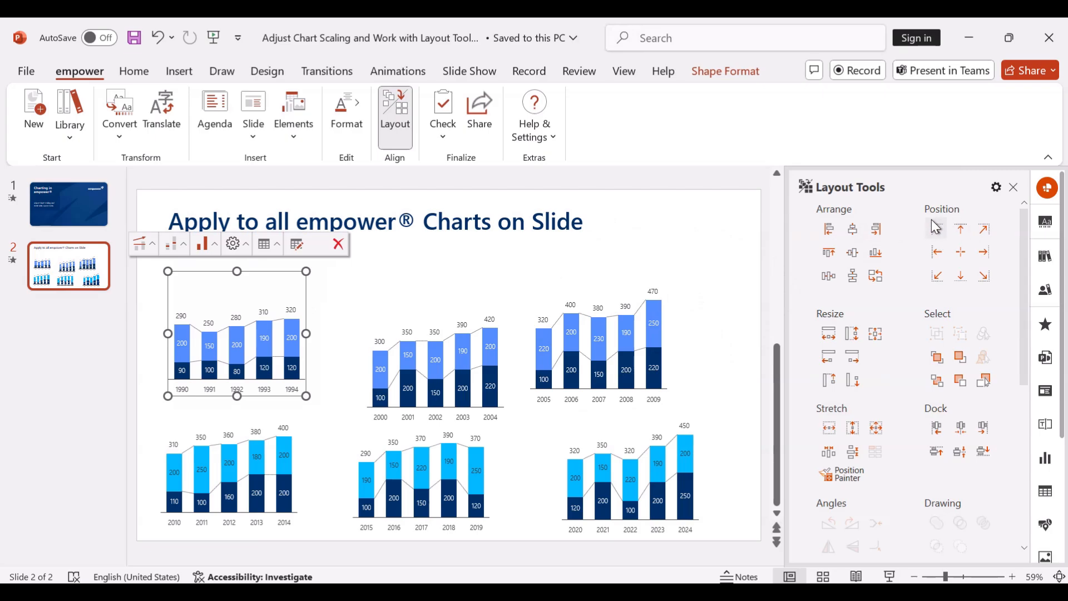
mouse_move(937, 230)
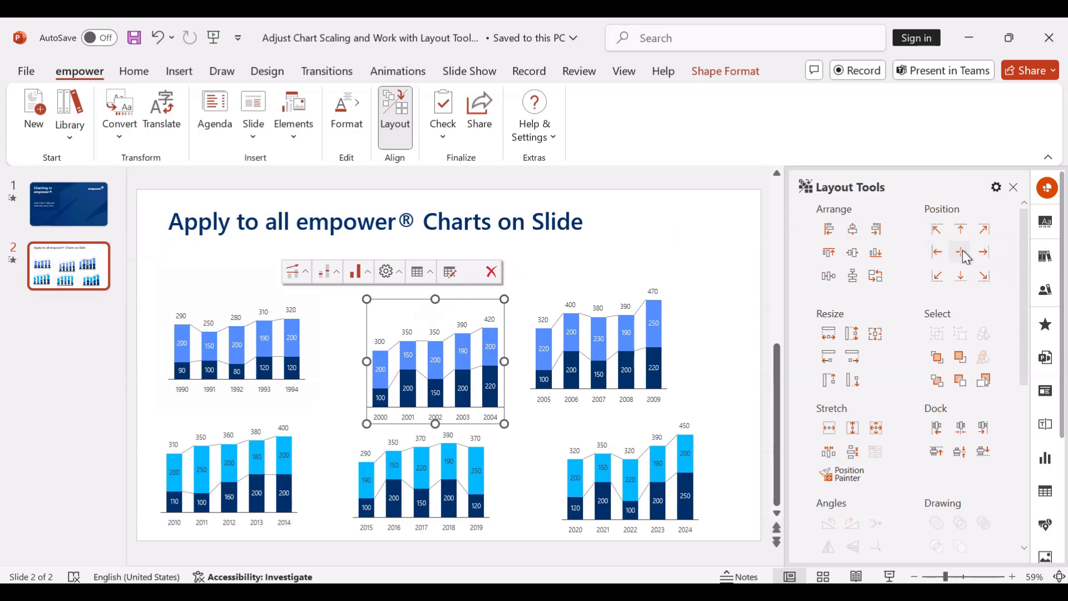
mouse_move(960, 252)
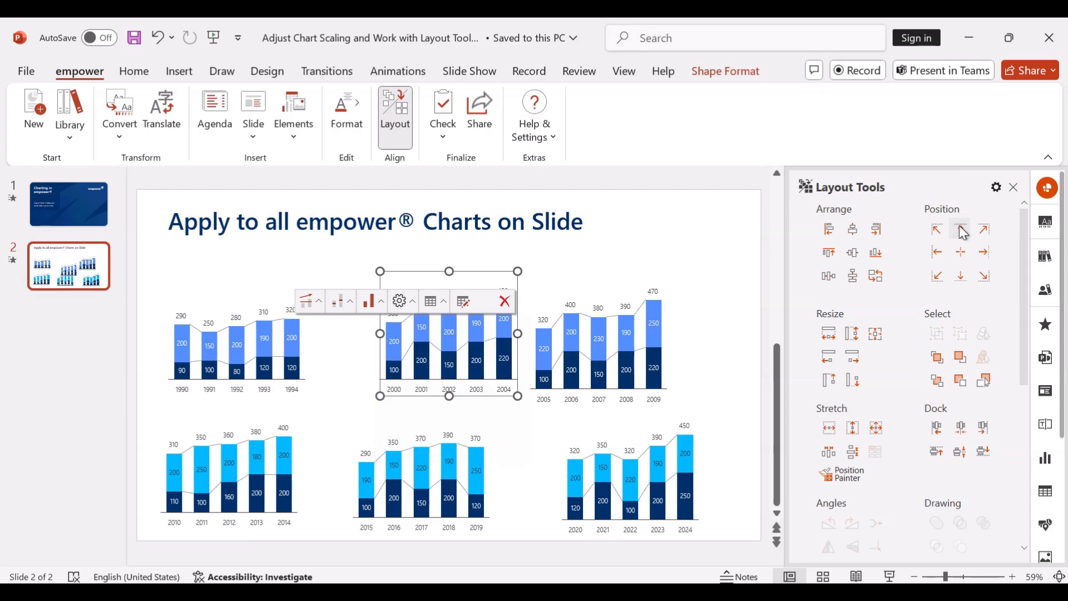
- Position the 2000–2004 chart top centre and the 2005–2009 chart top right
click(598, 346)
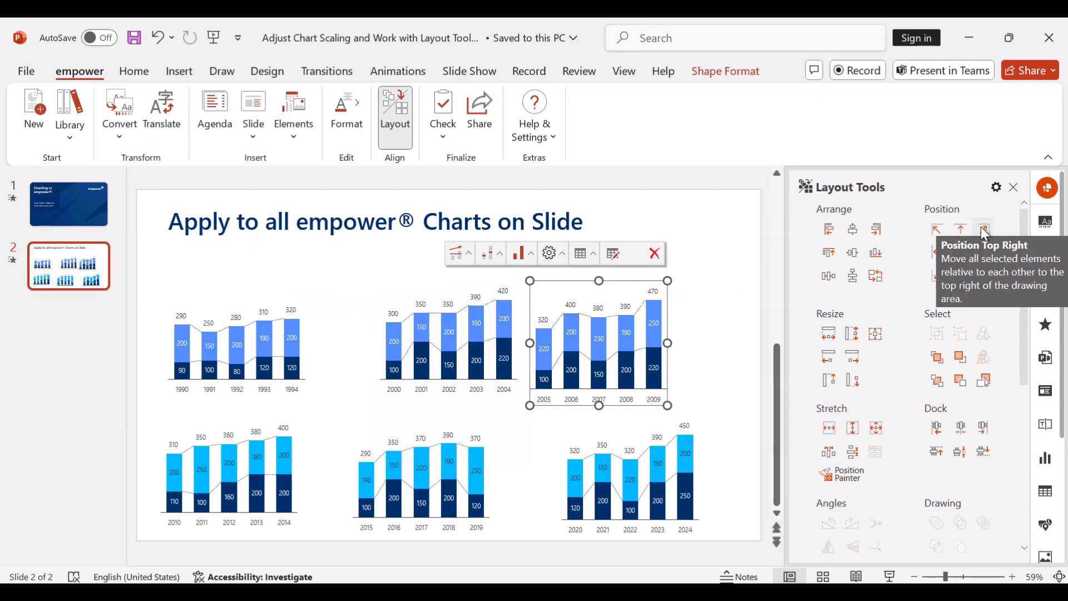
click(983, 230)
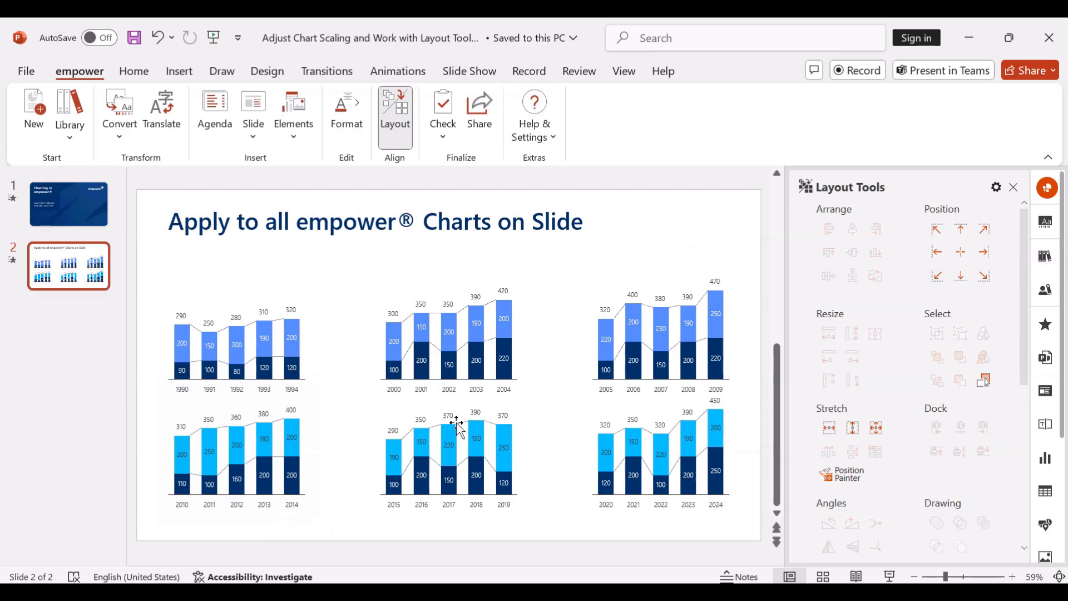
mouse_move(546, 402)
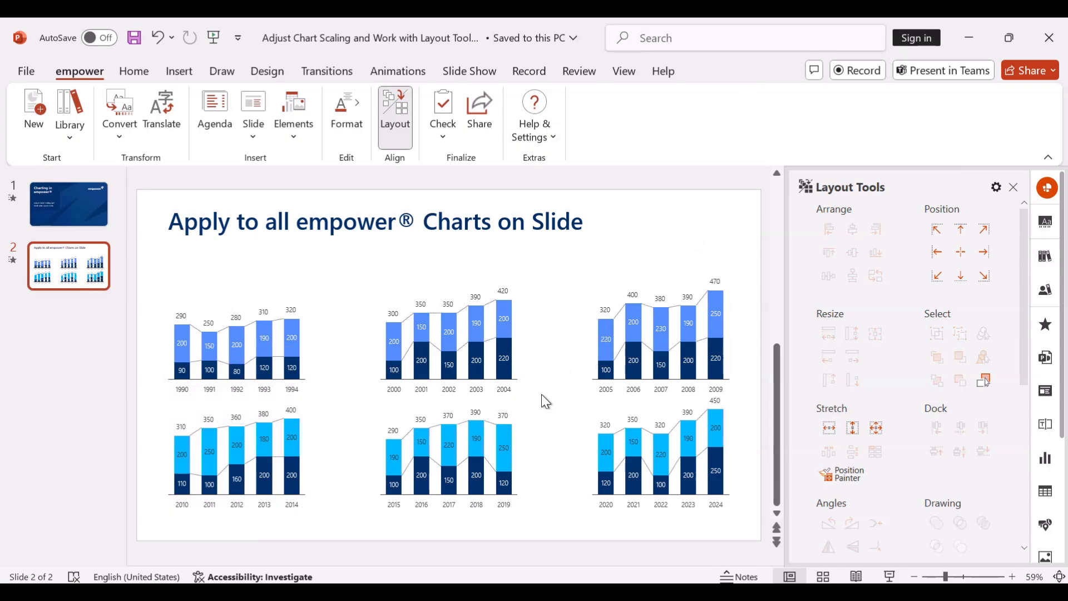
click(236, 345)
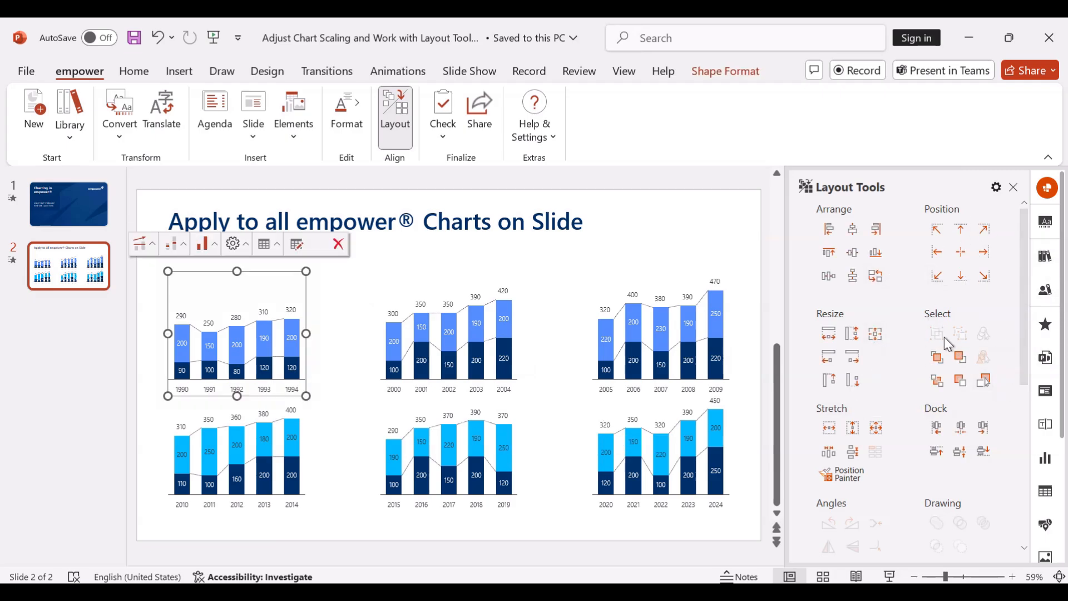
mouse_move(876, 333)
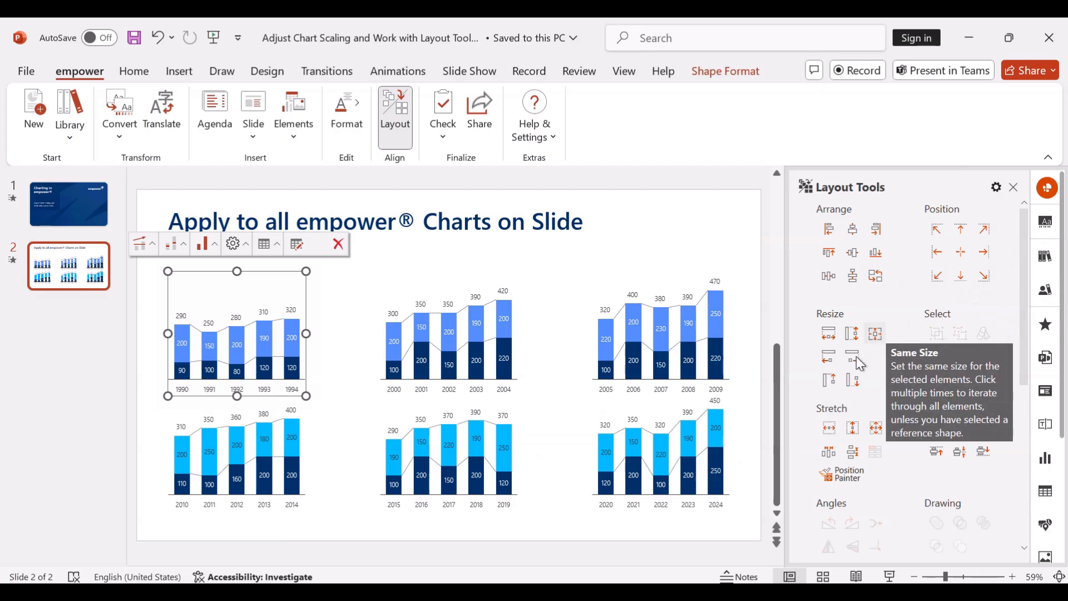
mouse_move(843, 477)
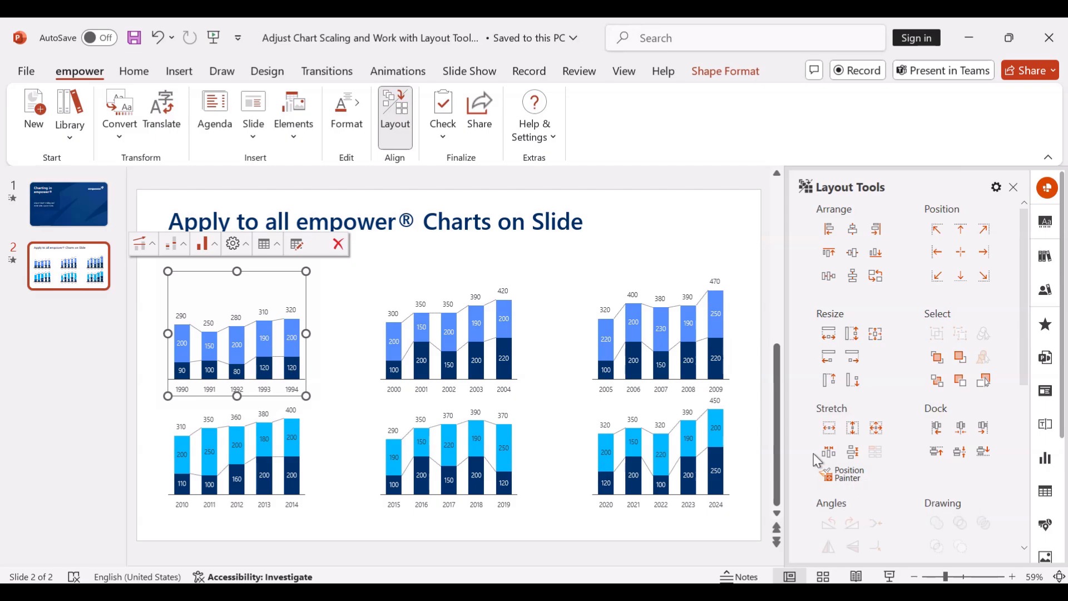
mouse_move(851, 485)
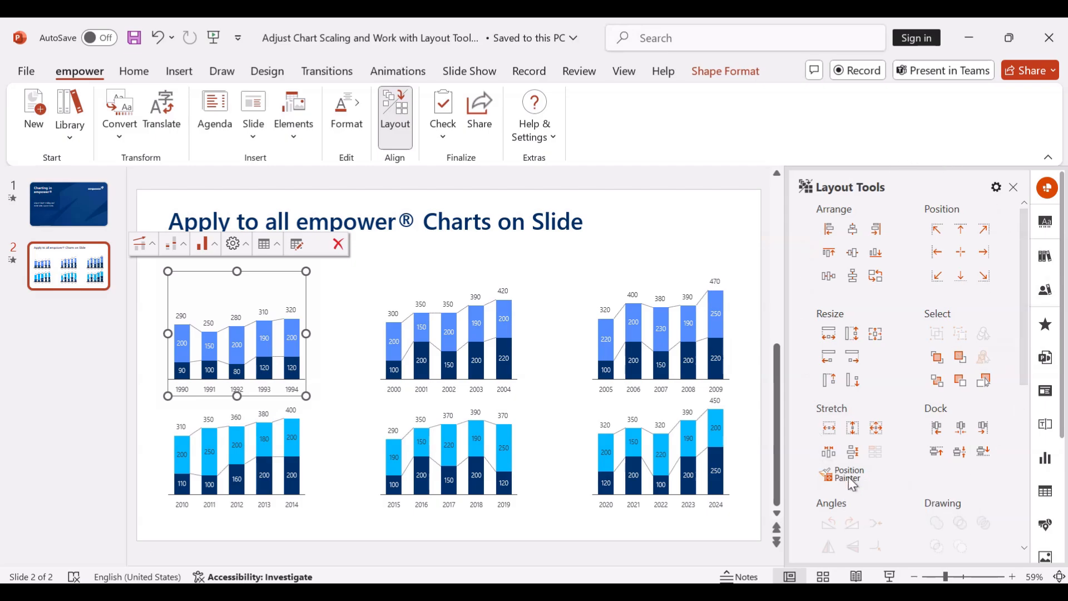
mouse_move(933, 500)
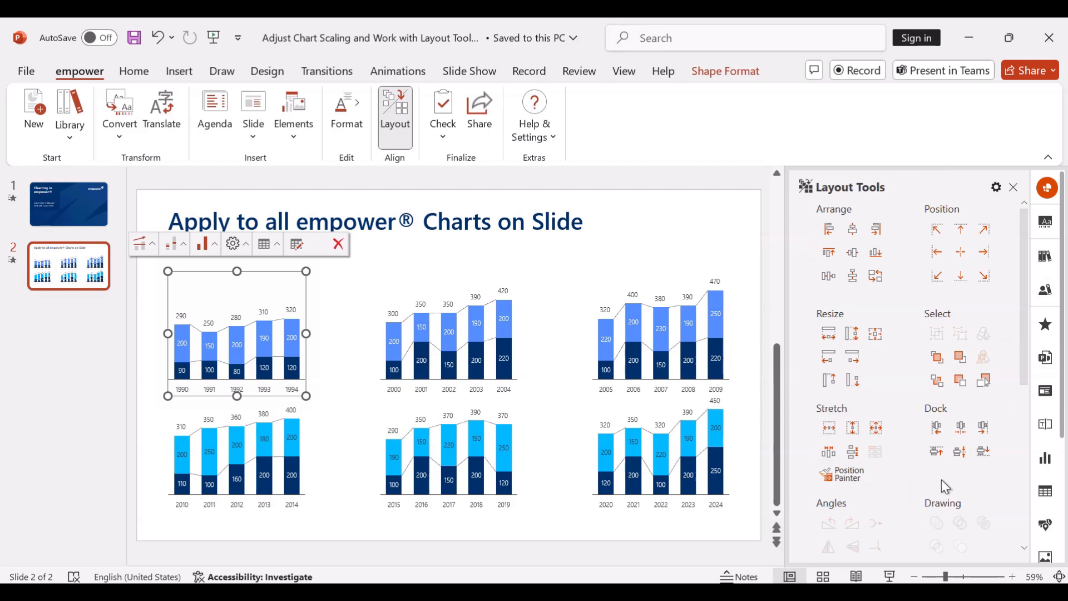